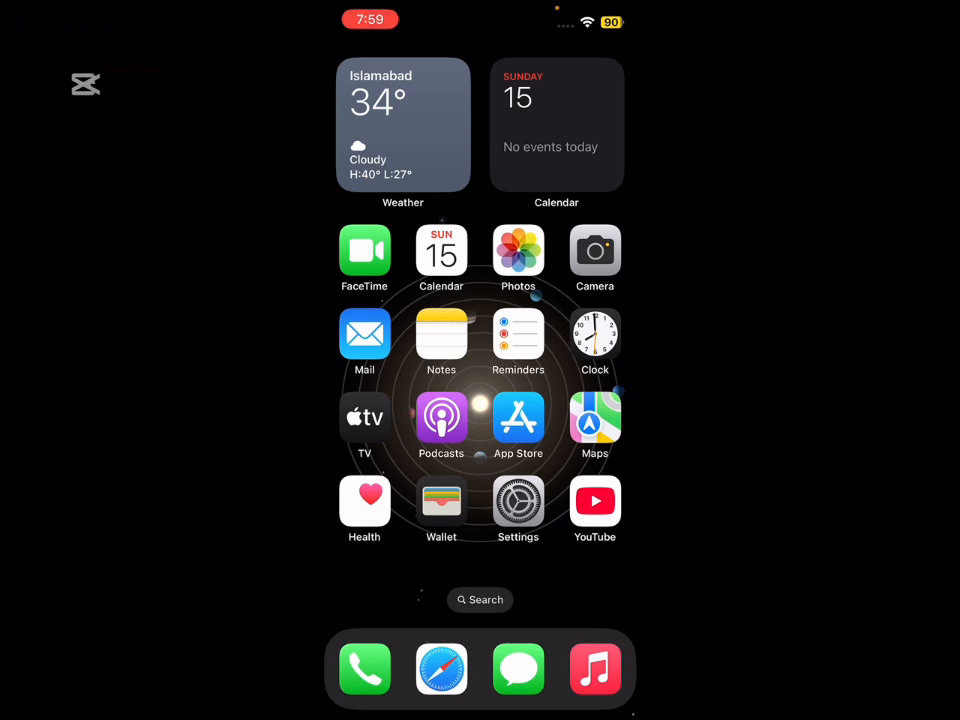
Launch the Settings app from the Home Screen
click(518, 500)
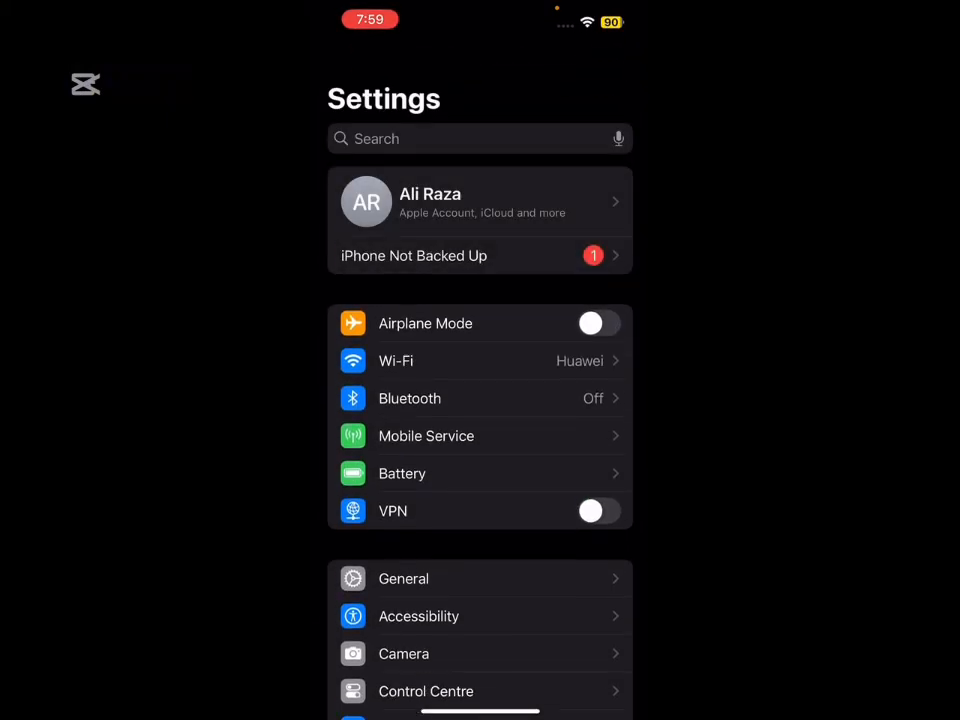
click(403, 578)
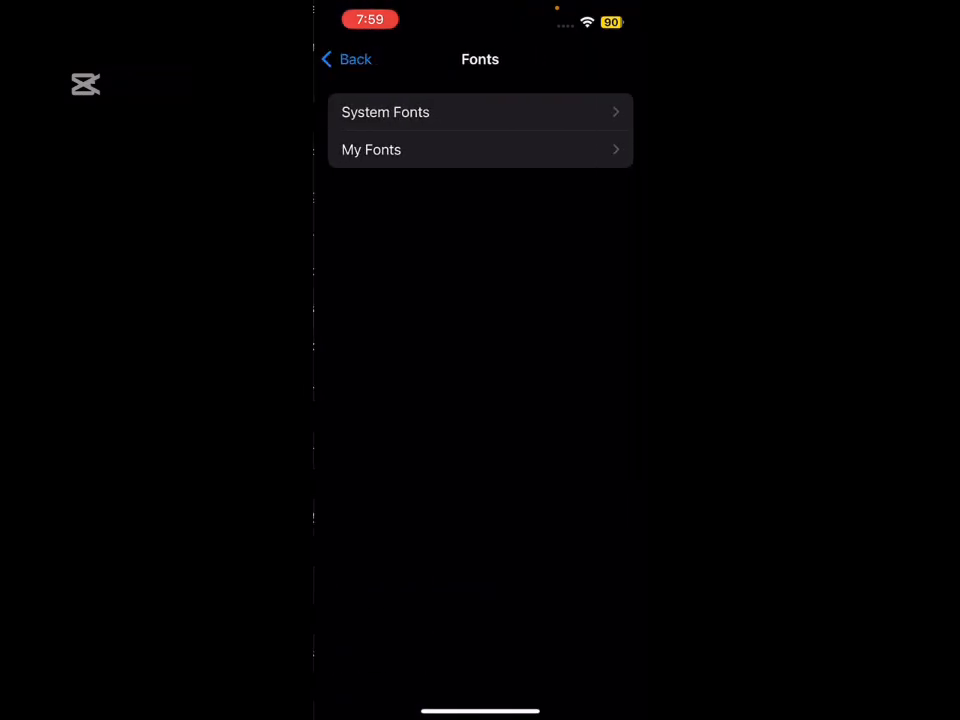
click(480, 112)
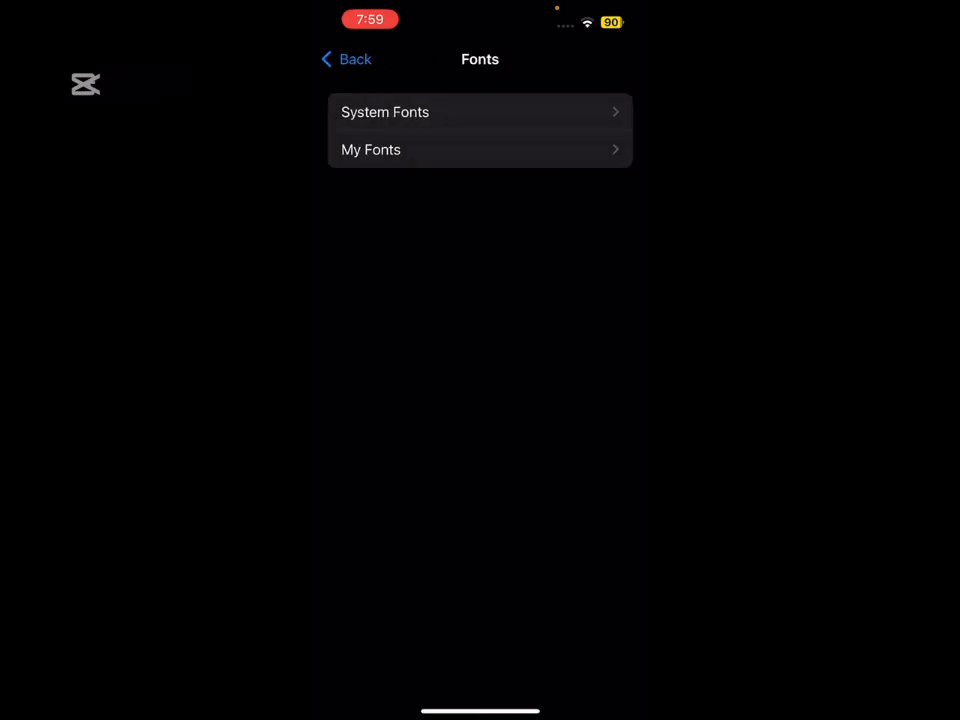
click(384, 112)
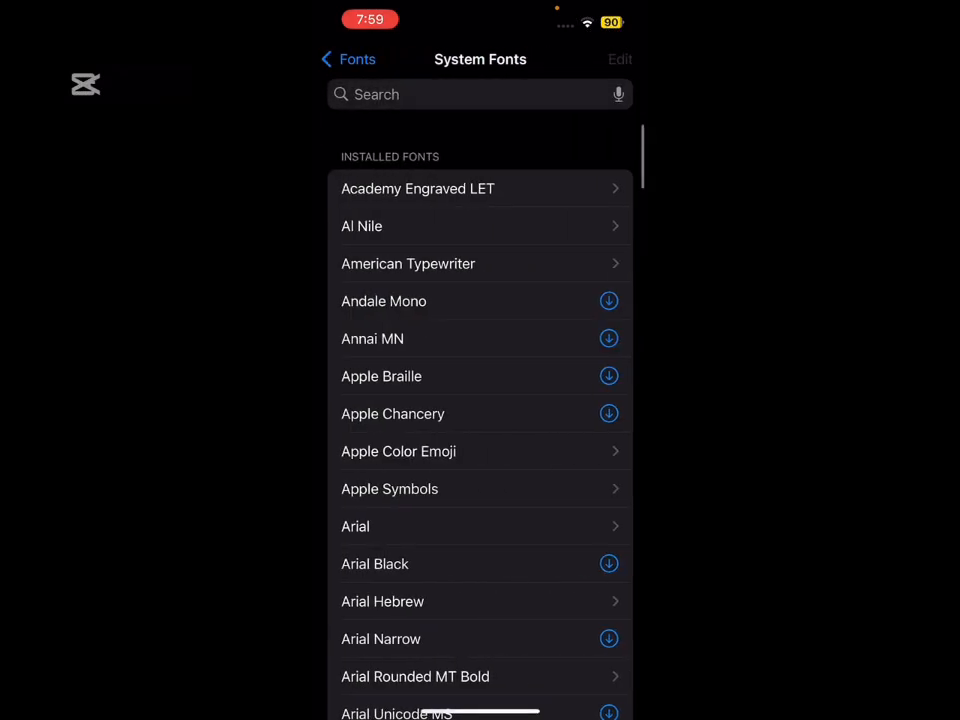
scroll(down, 3)
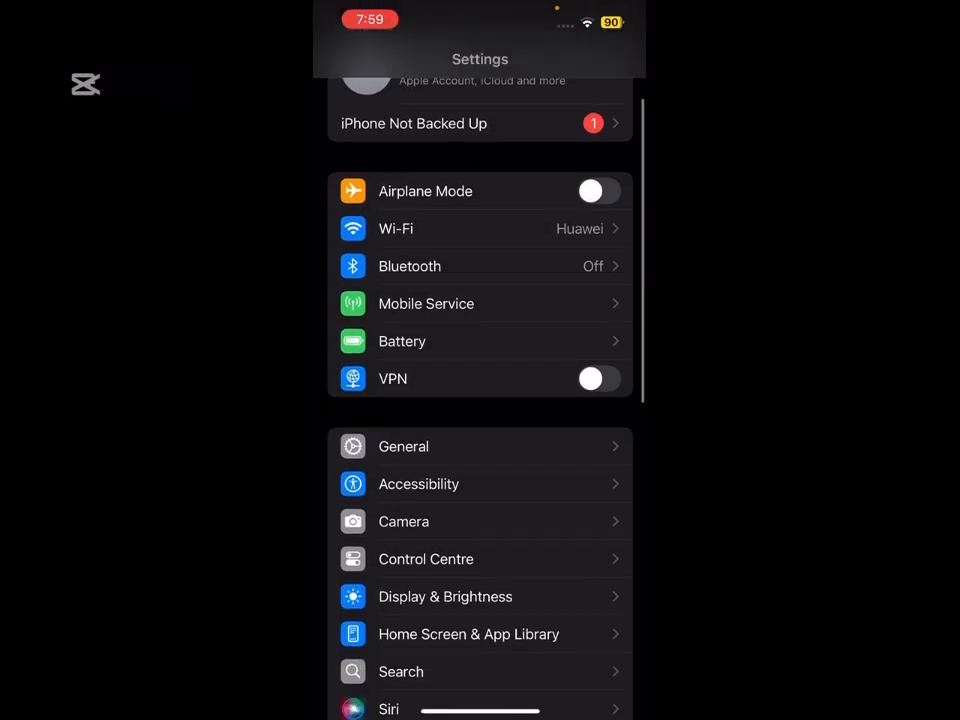
Try Text Size one notch larger, restore it to the middle, then return home
click(445, 596)
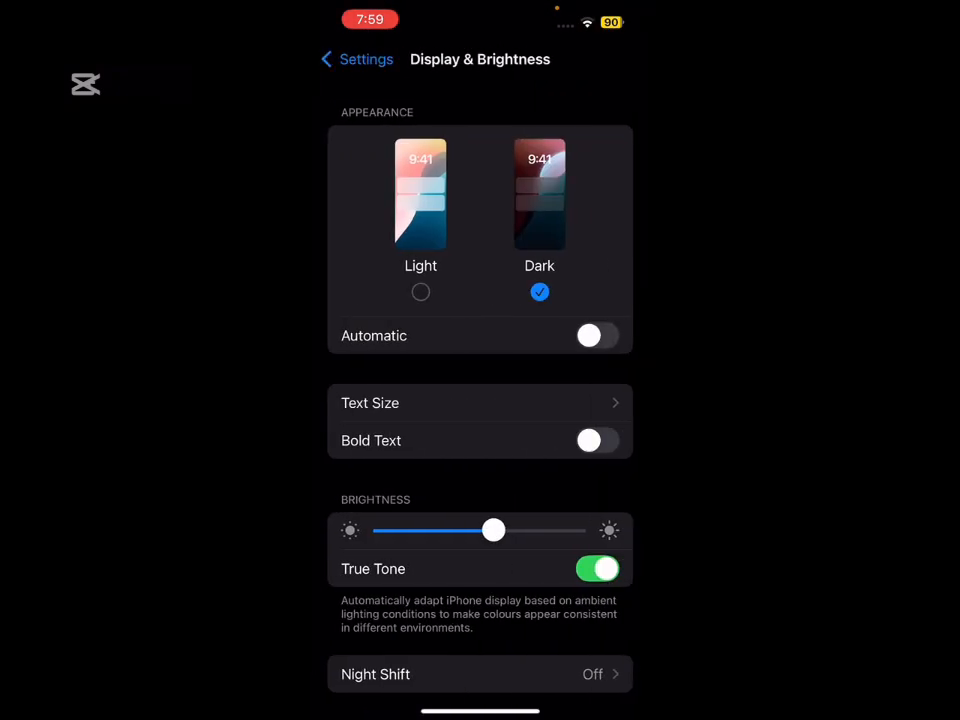
click(370, 403)
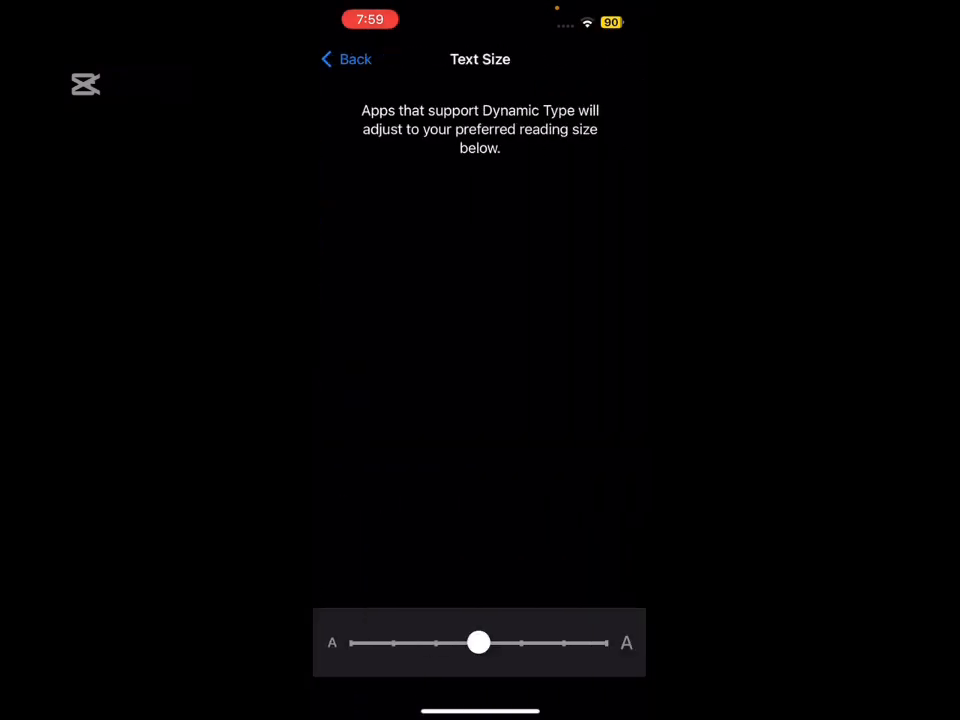
drag(479, 643, 521, 643)
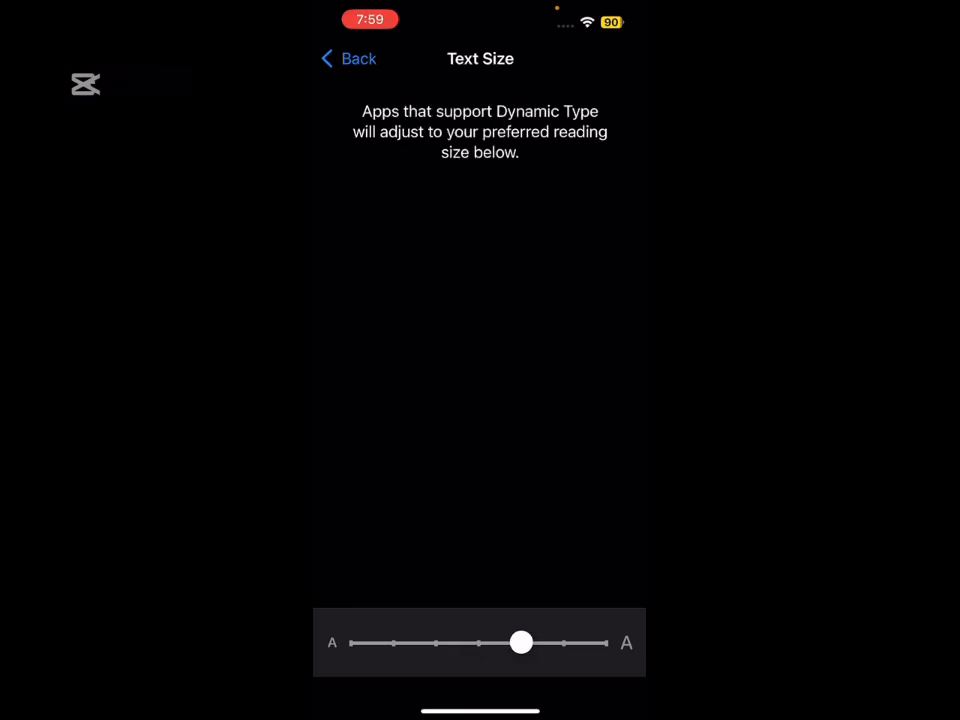
drag(521, 643, 478, 643)
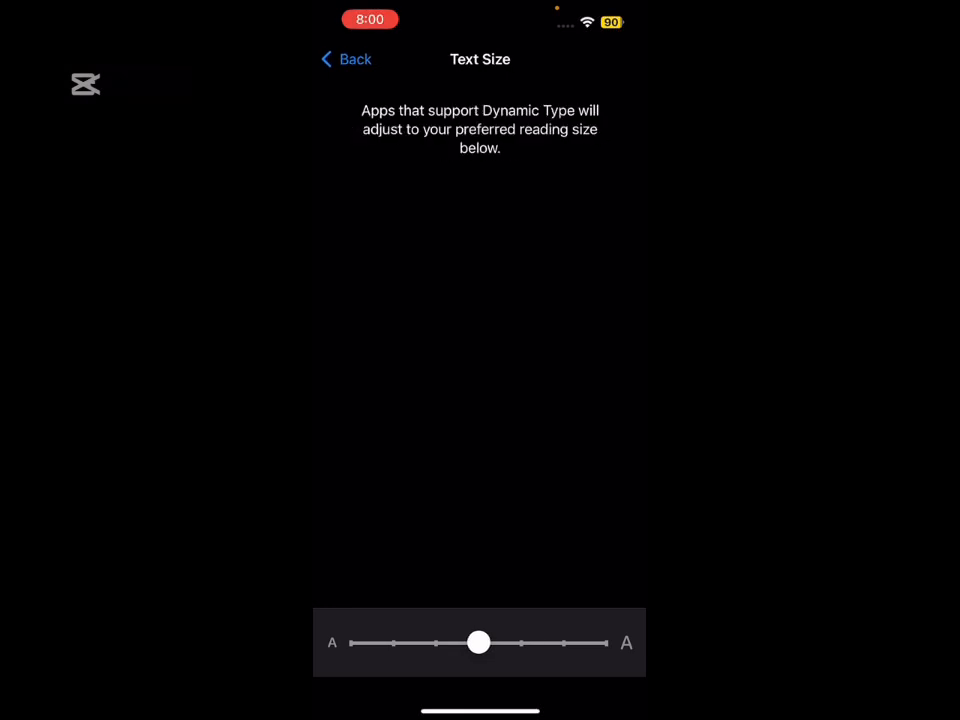
click(345, 59)
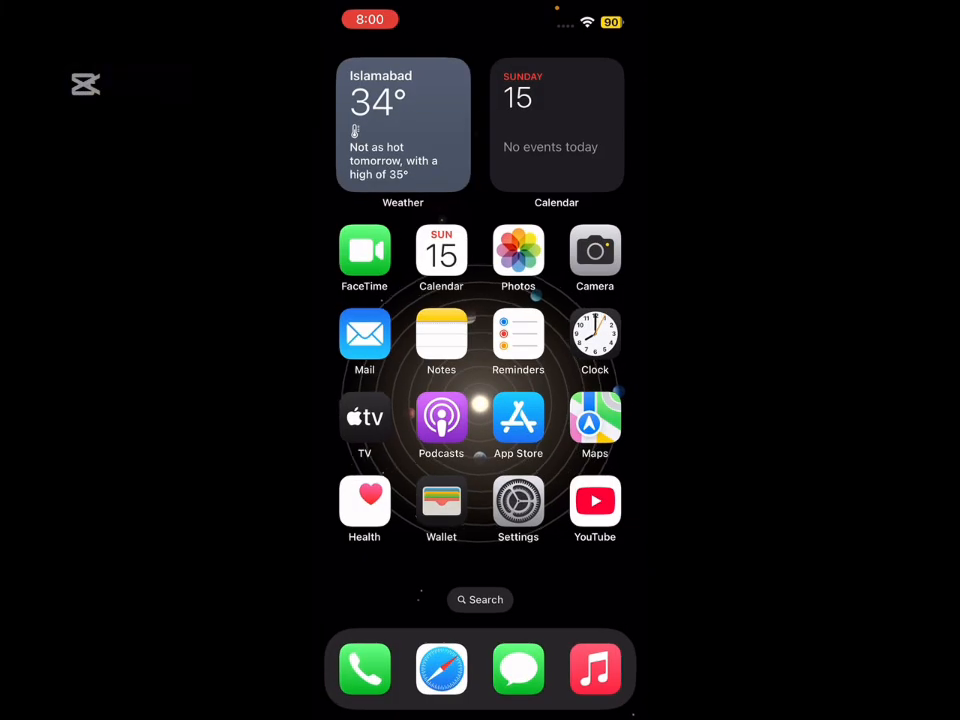
Search the App Store for 'Fonts ai' and scroll through the keyboard font apps
click(479, 599)
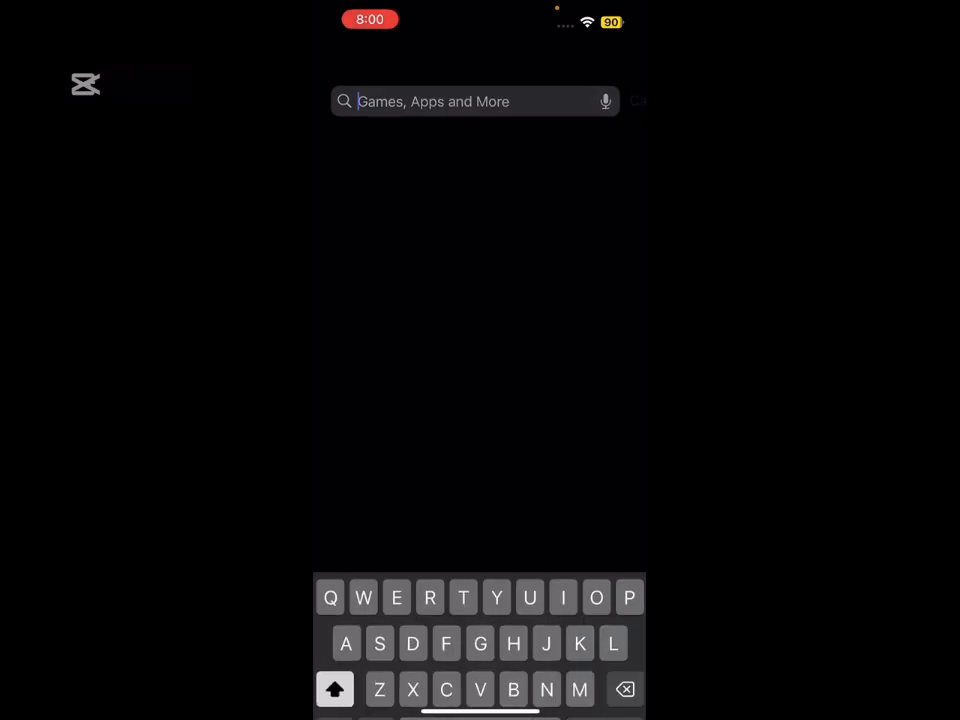
text(Fonts ai)
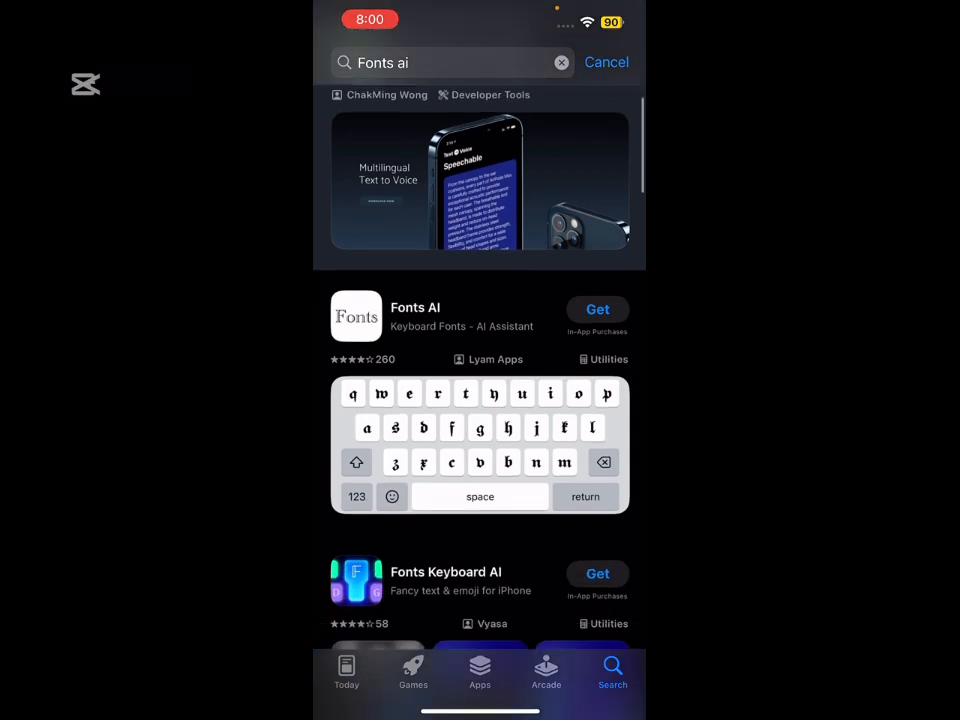
scroll(down, 3)
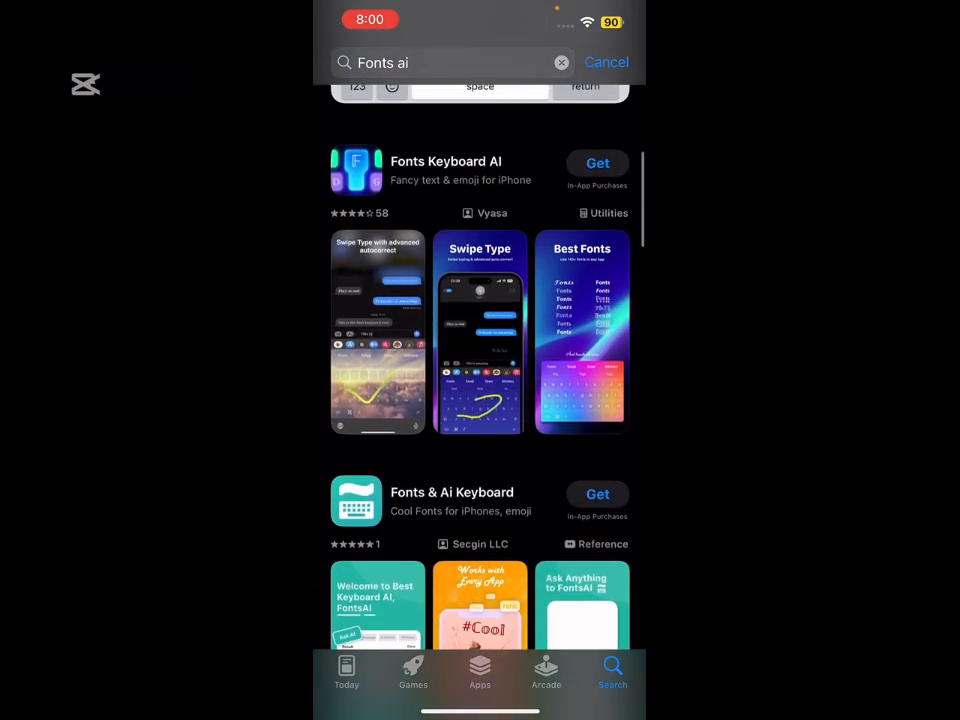